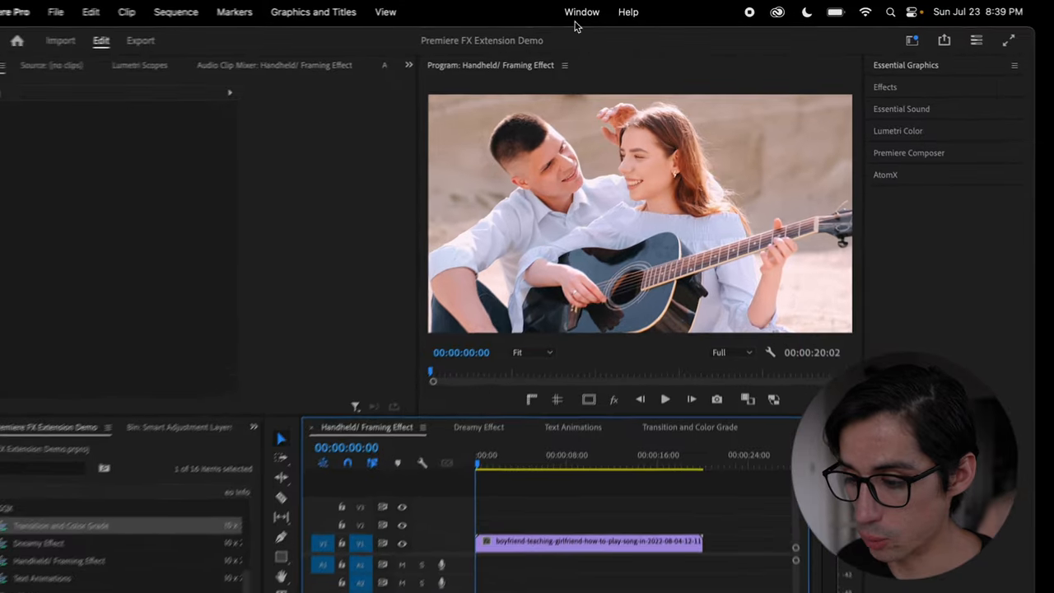
Open the Premiere FX Extension panel from the Window > Extensions menu
click(582, 12)
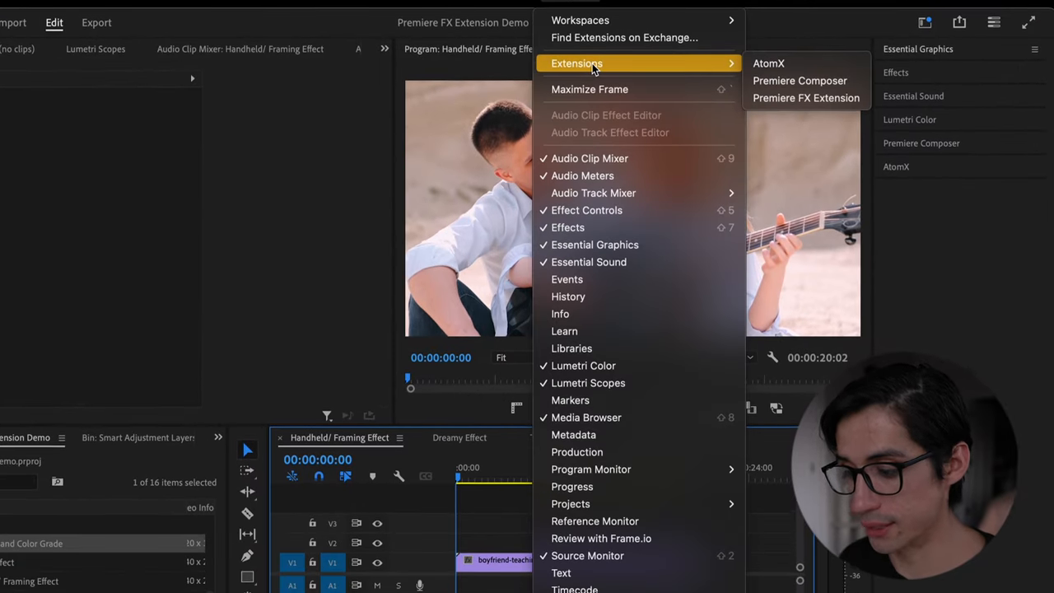
mouse_move(806, 95)
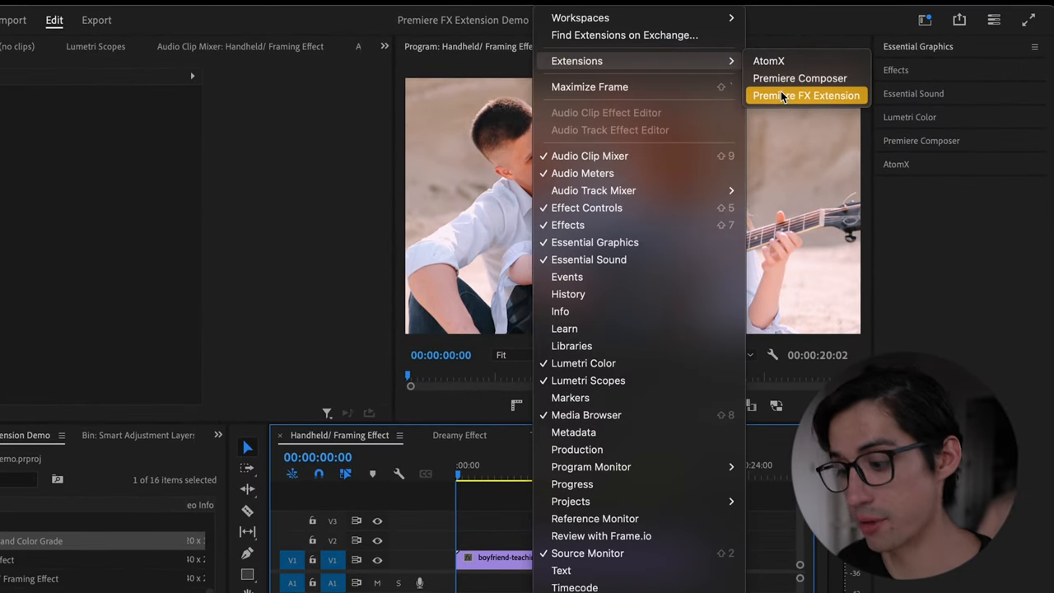
click(806, 95)
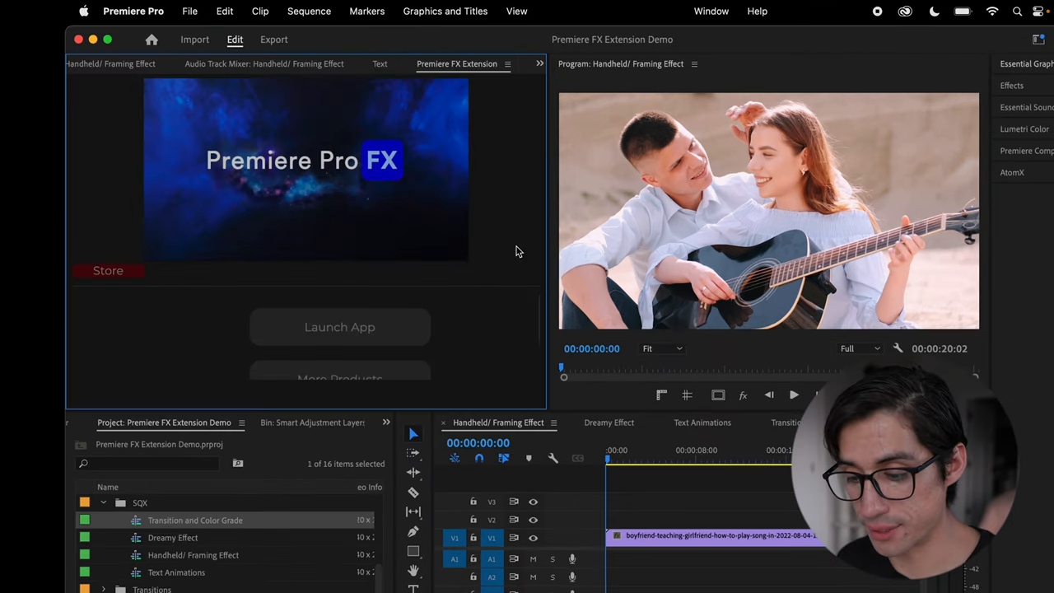
Launch the preset app and browse to Camera Motion FX Studio's 09. Handheld Camera presets
click(340, 327)
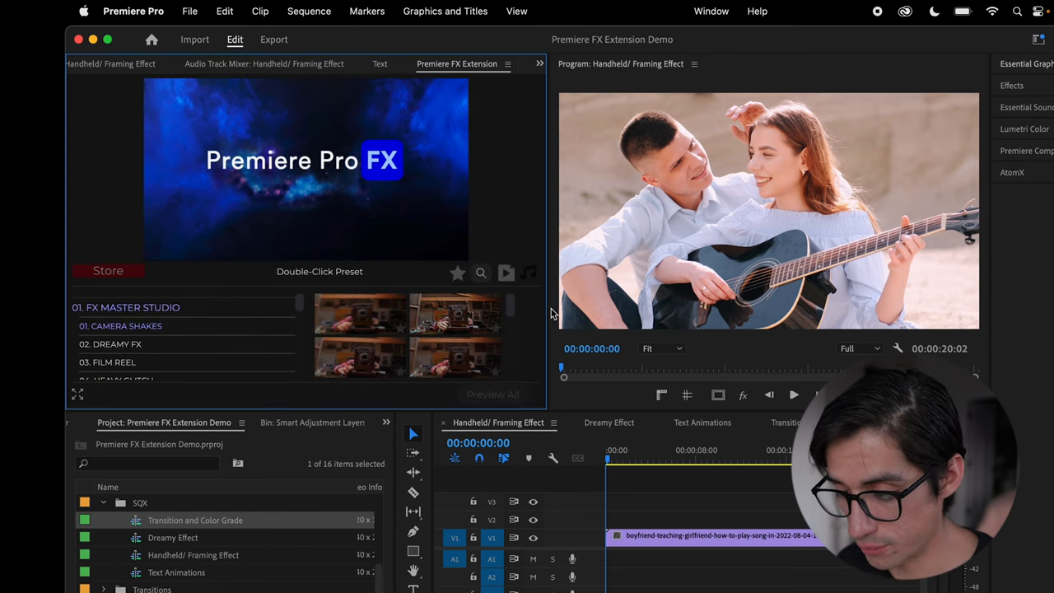
mouse_move(548, 307)
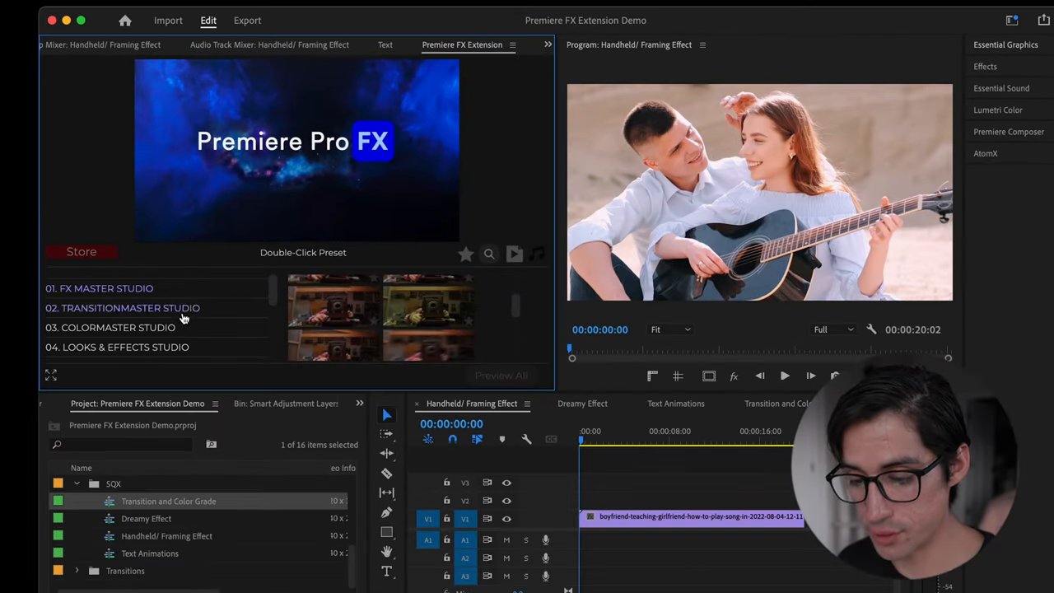
scroll(down, 3)
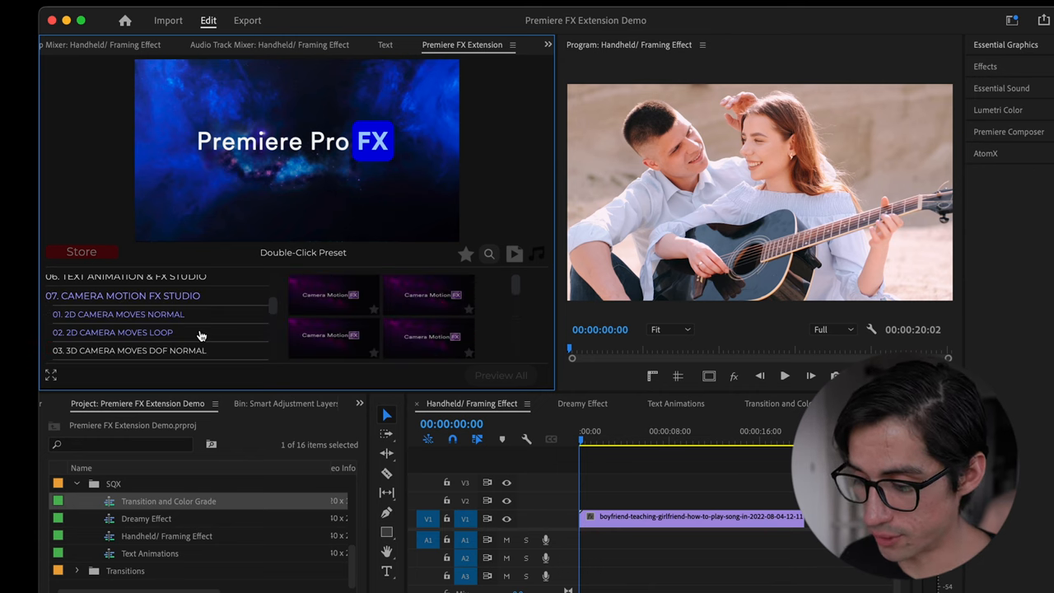
scroll(down, 3)
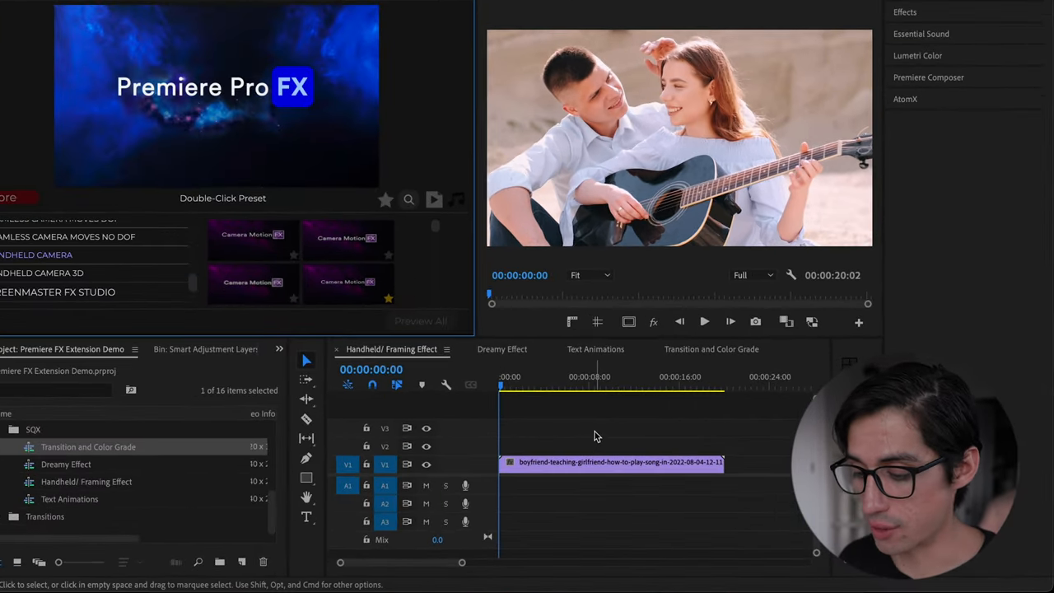
Place the playhead in the couple clip and add a Handheld Camera preset layer to V2
click(593, 376)
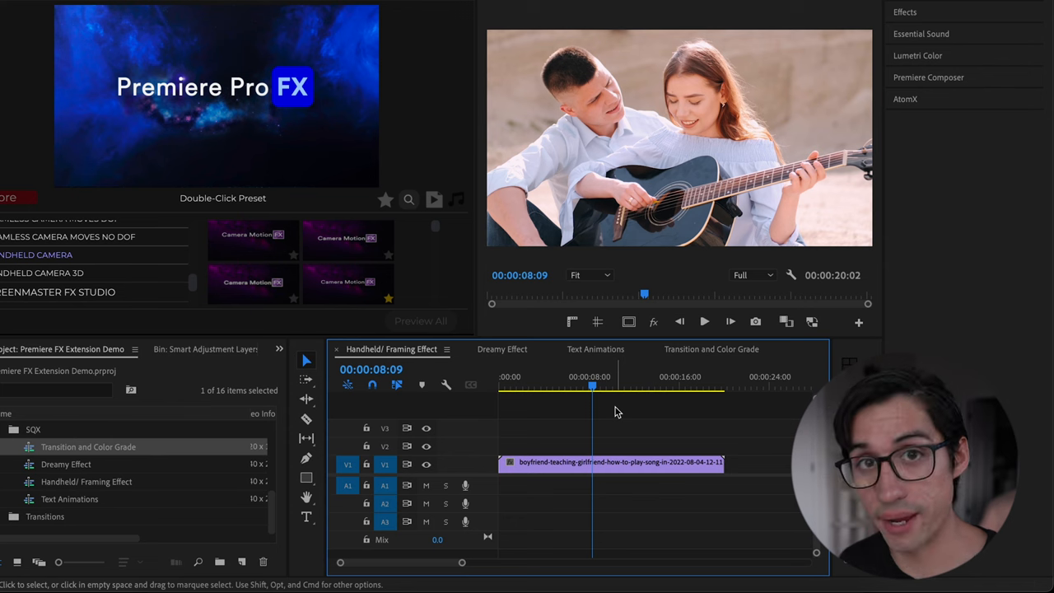
key(up)
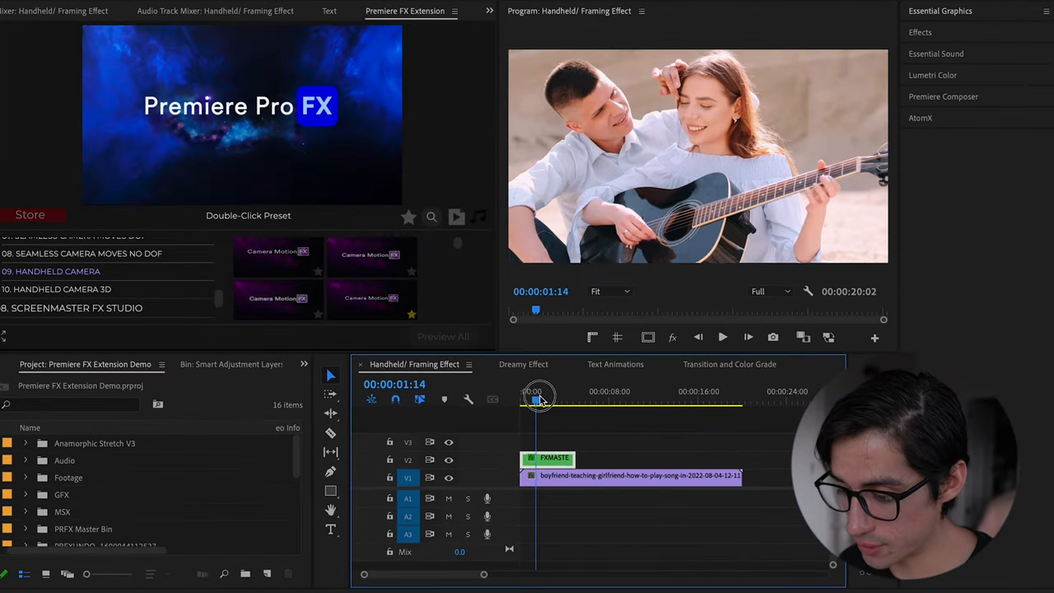
Preview the shake, then stretch the handheld FXMASTER layer to the couple clip's end
drag(540, 403, 546, 403)
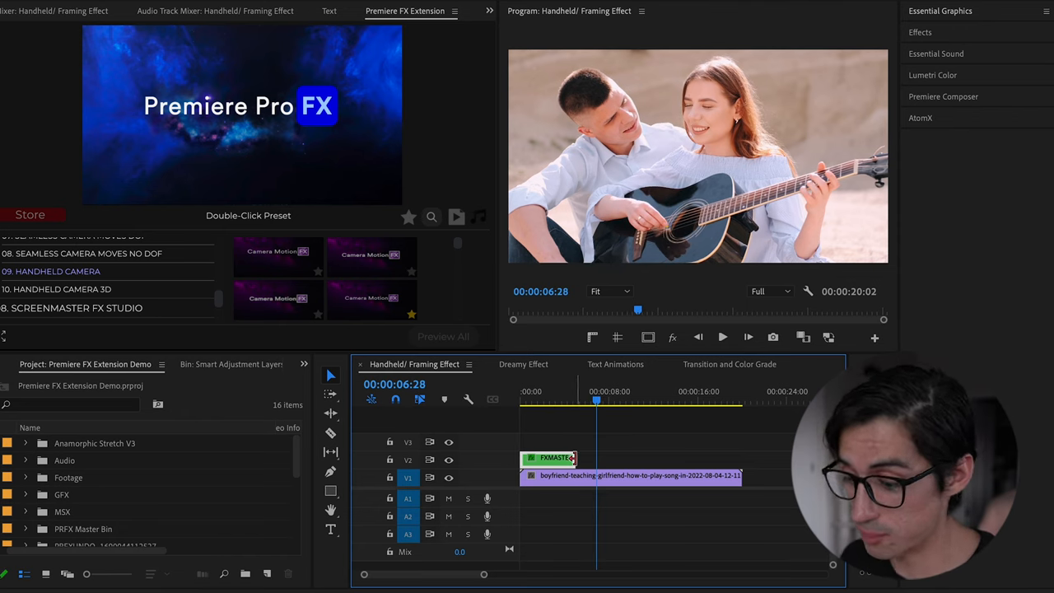
drag(577, 458, 708, 458)
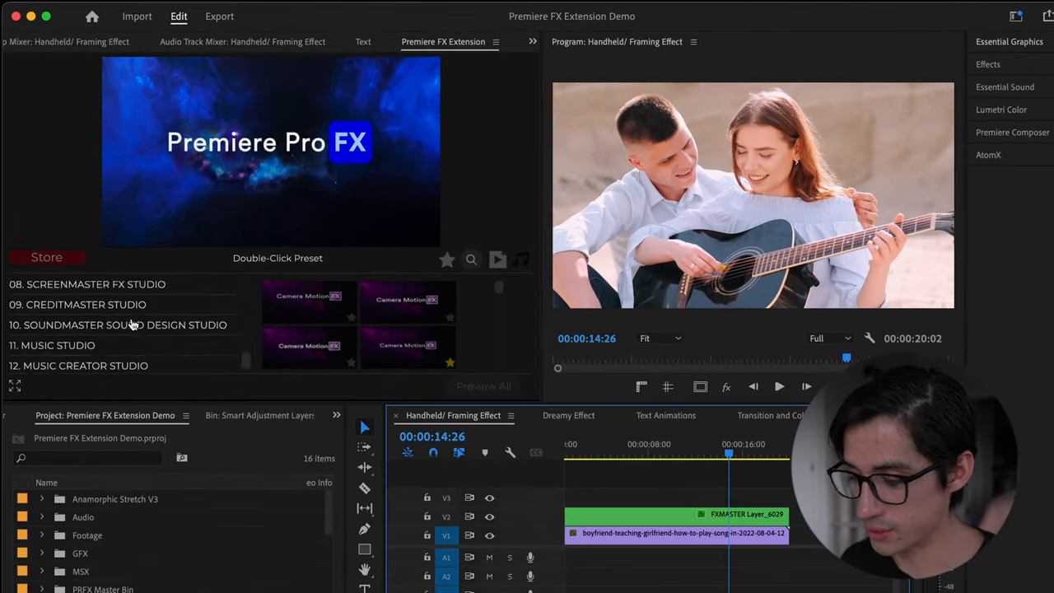
Apply an Anamorphic Stretch preset from 06. Framing & Letterbox onto V3
scroll(up, 3)
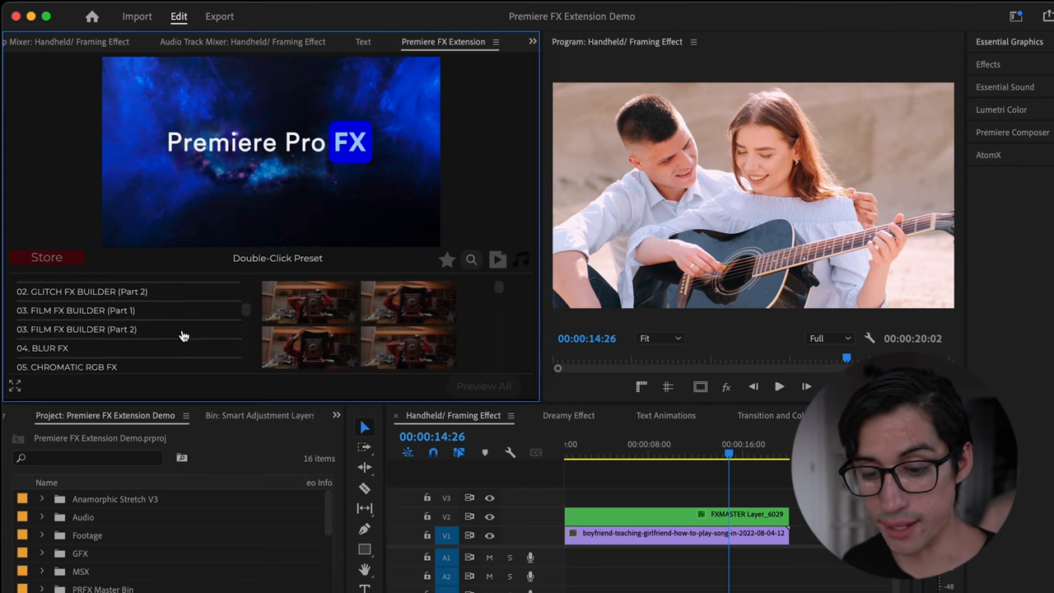
scroll(down, 3)
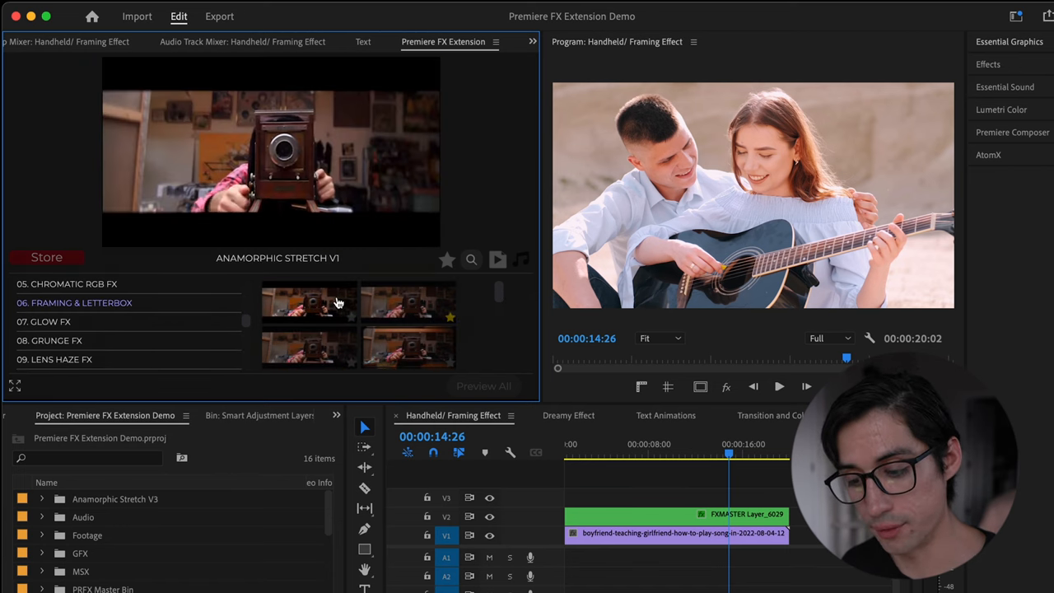
click(309, 350)
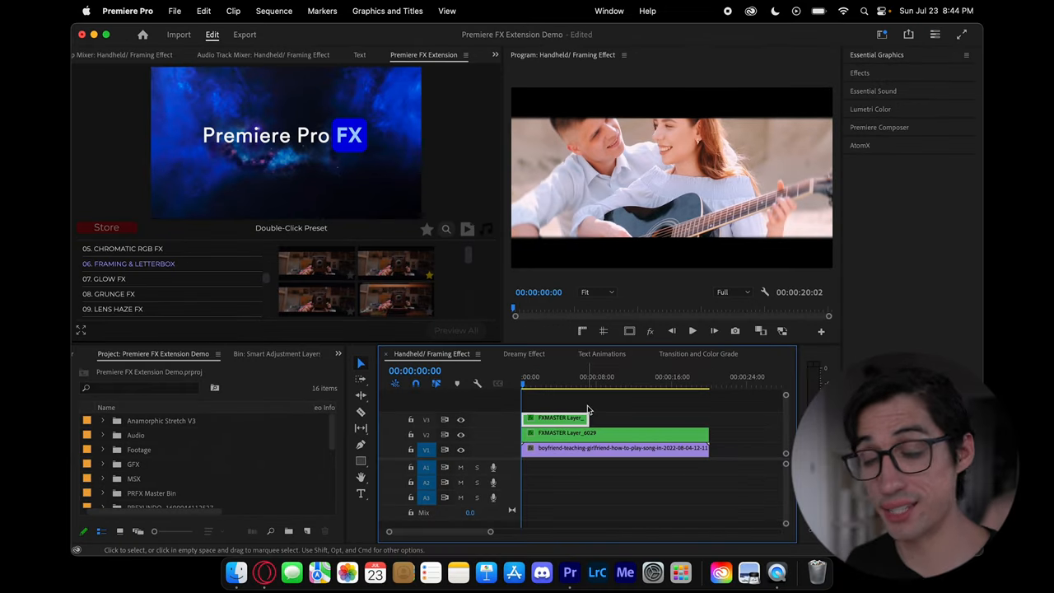
mouse_move(587, 418)
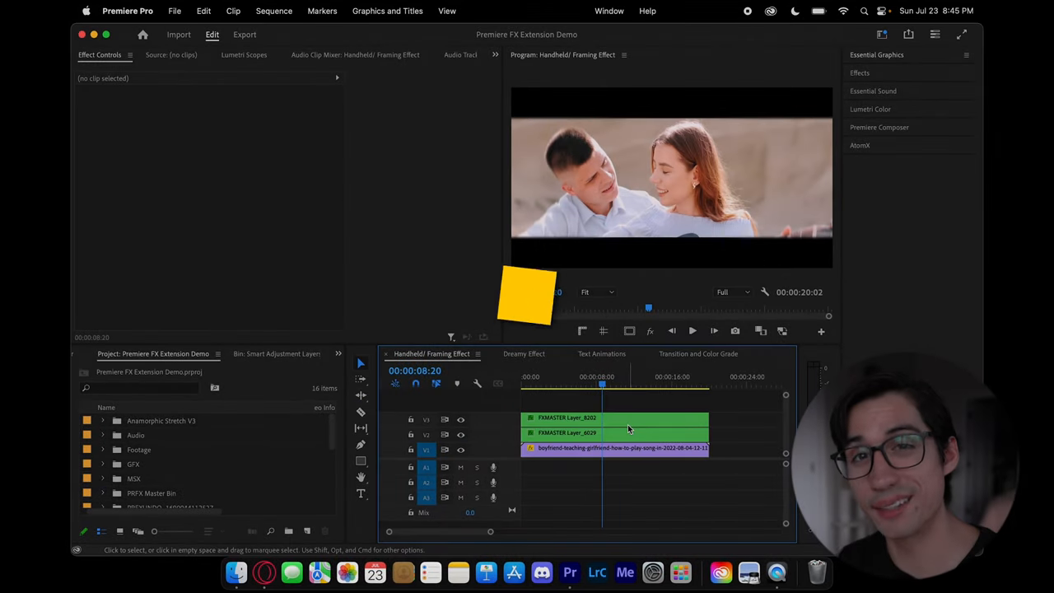
mouse_move(628, 428)
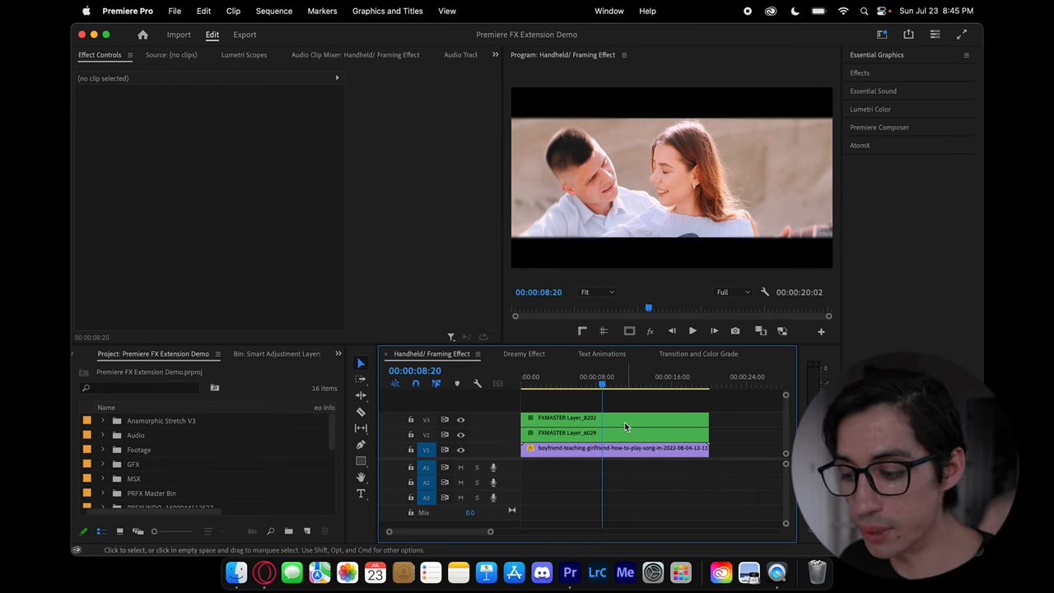
Select FXMASTER Layer_8202 on V3 and show its Gaussian Blur settings and Mask (1)
click(614, 418)
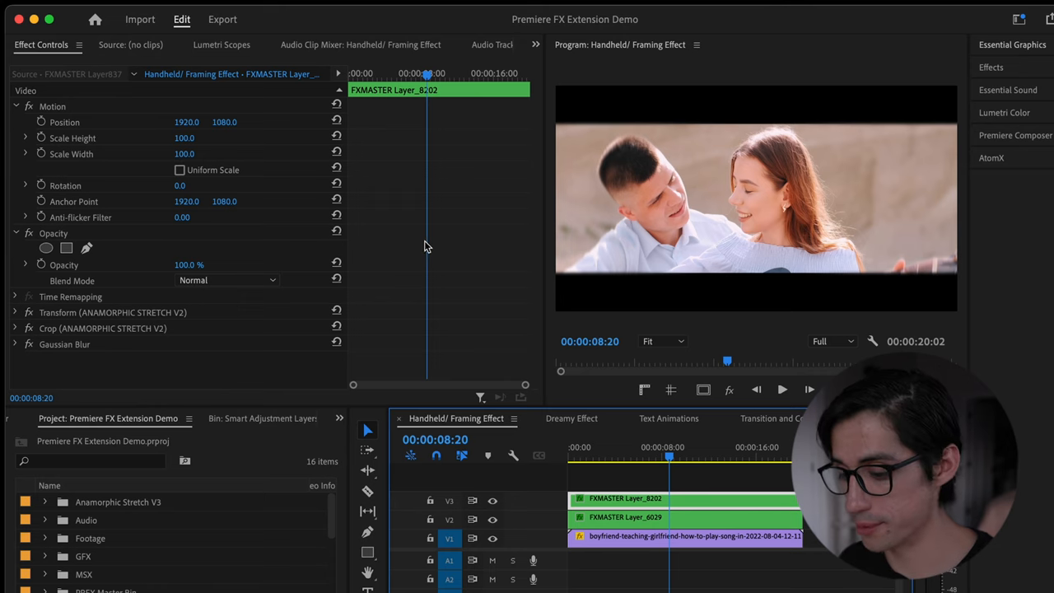
mouse_move(171, 320)
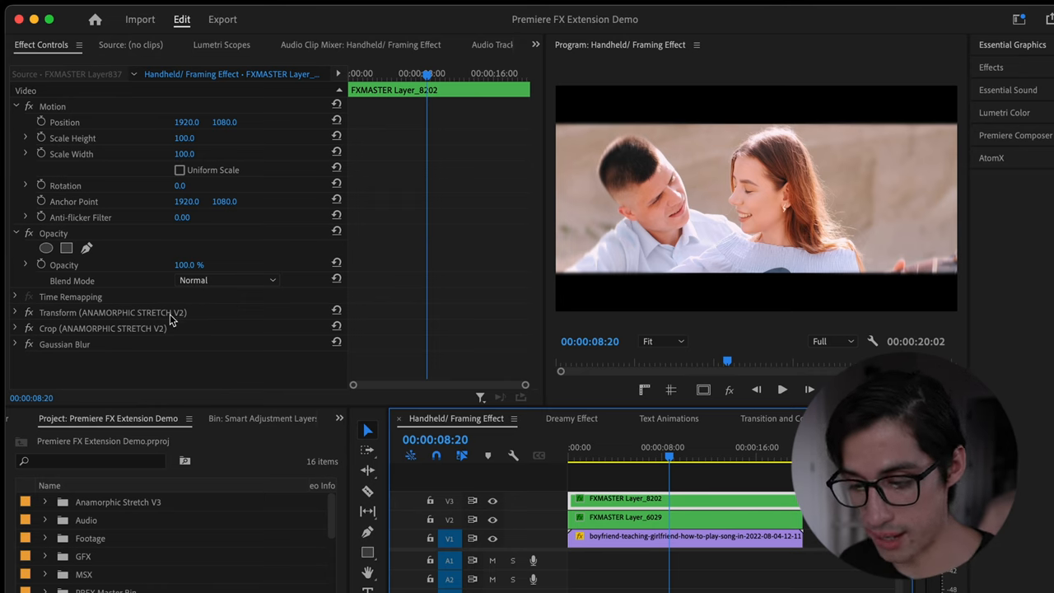
click(102, 328)
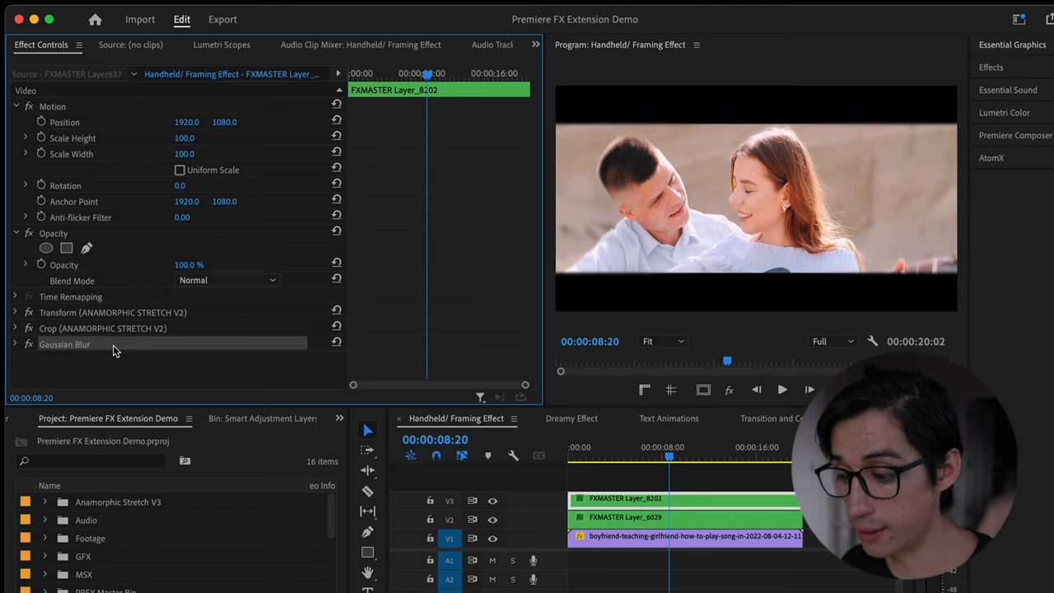
mouse_move(23, 356)
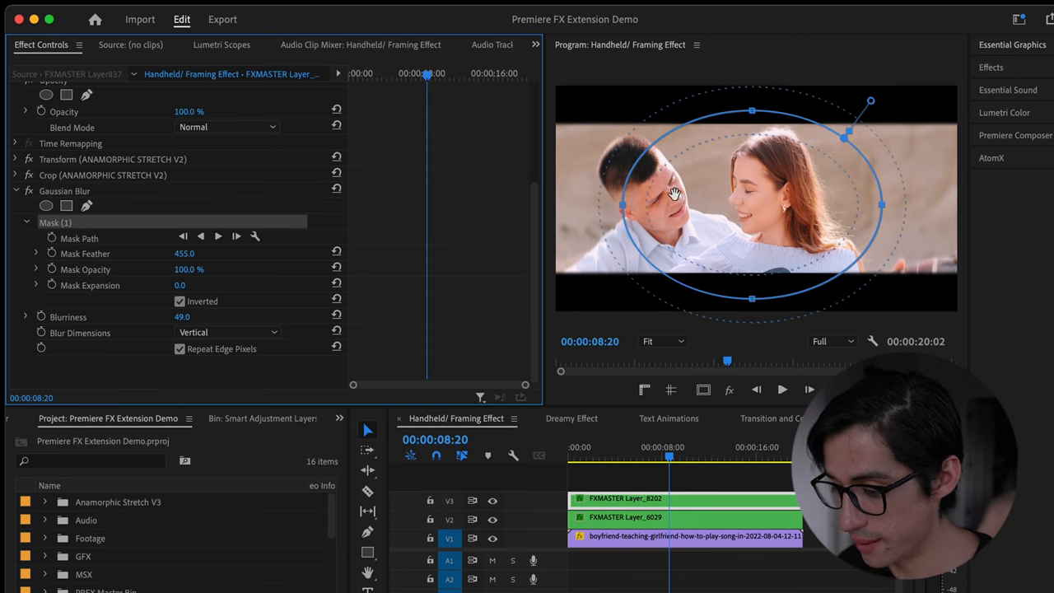
mouse_move(628, 213)
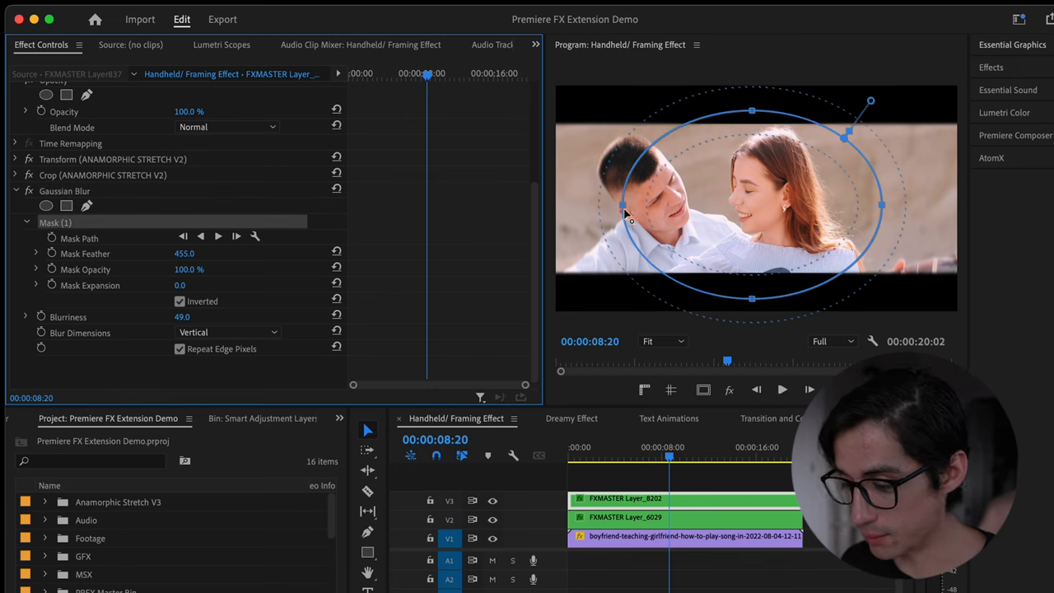
Drag the blur mask's side and bottom handles to span nearly the full frame
drag(623, 206, 579, 206)
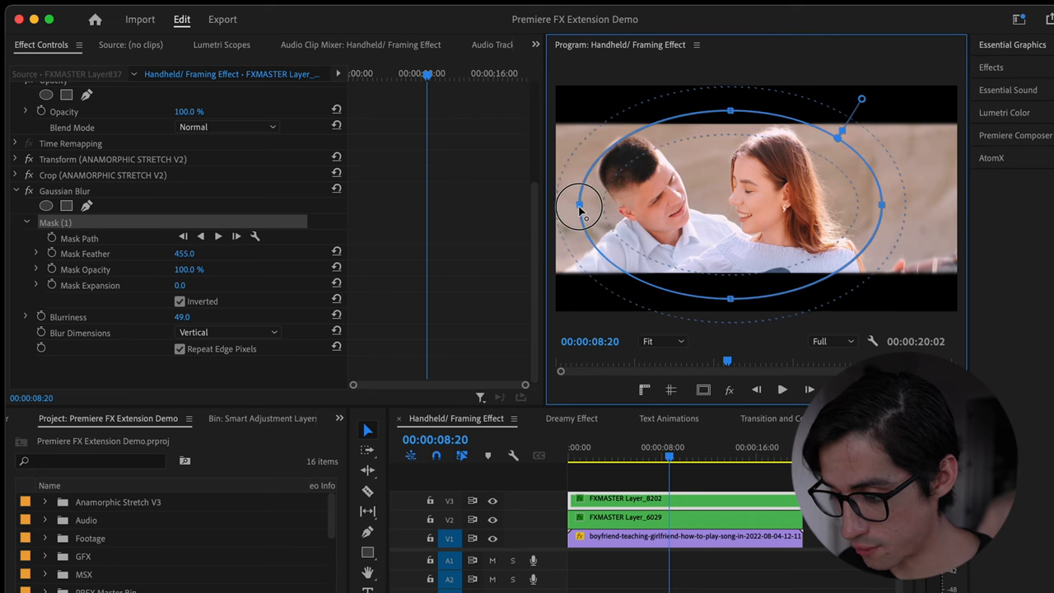
drag(579, 206, 886, 210)
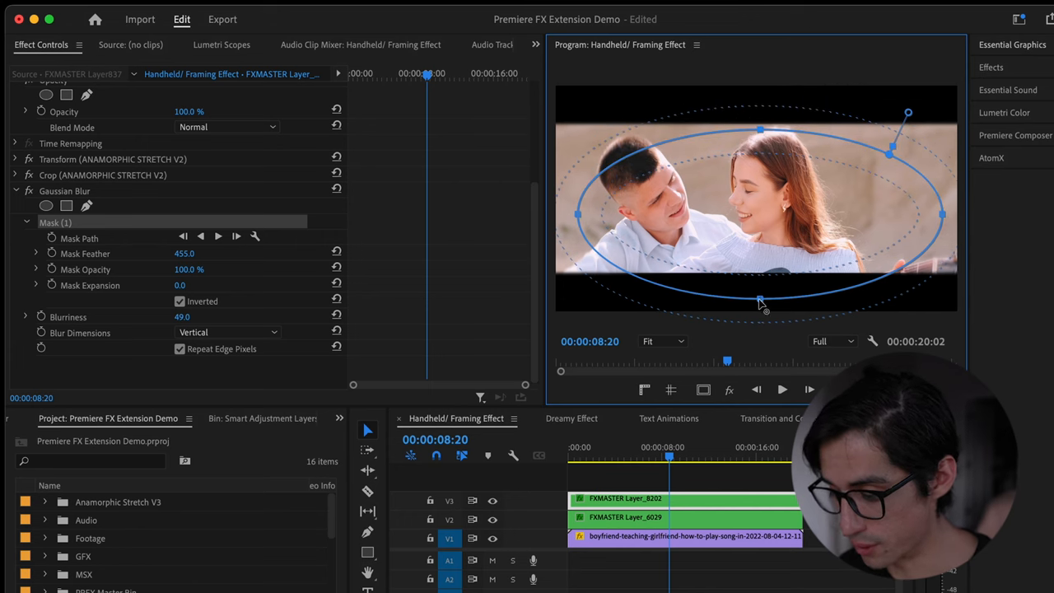
drag(760, 301, 761, 272)
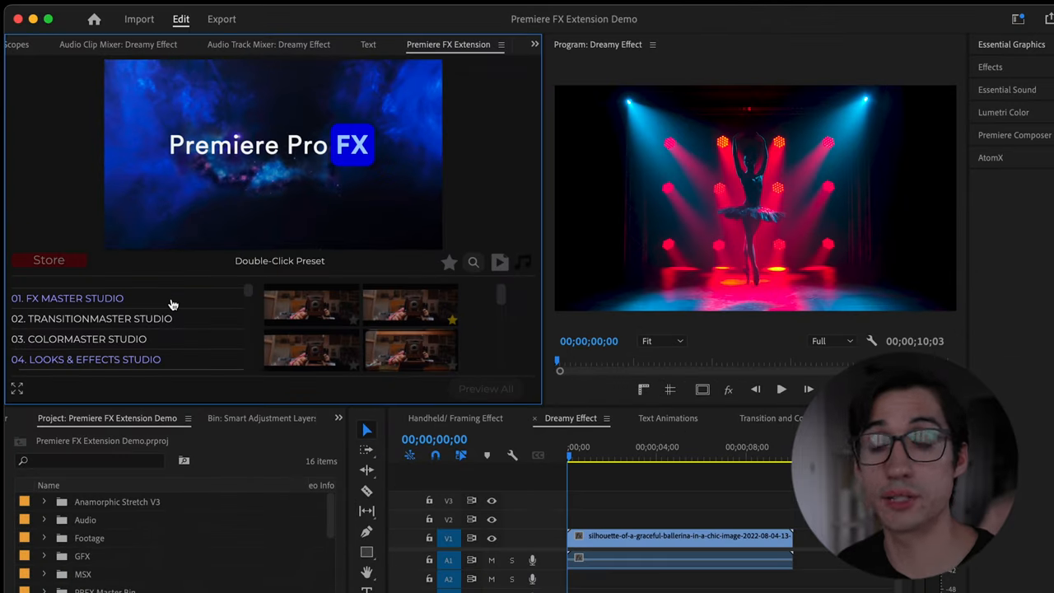
mouse_move(159, 299)
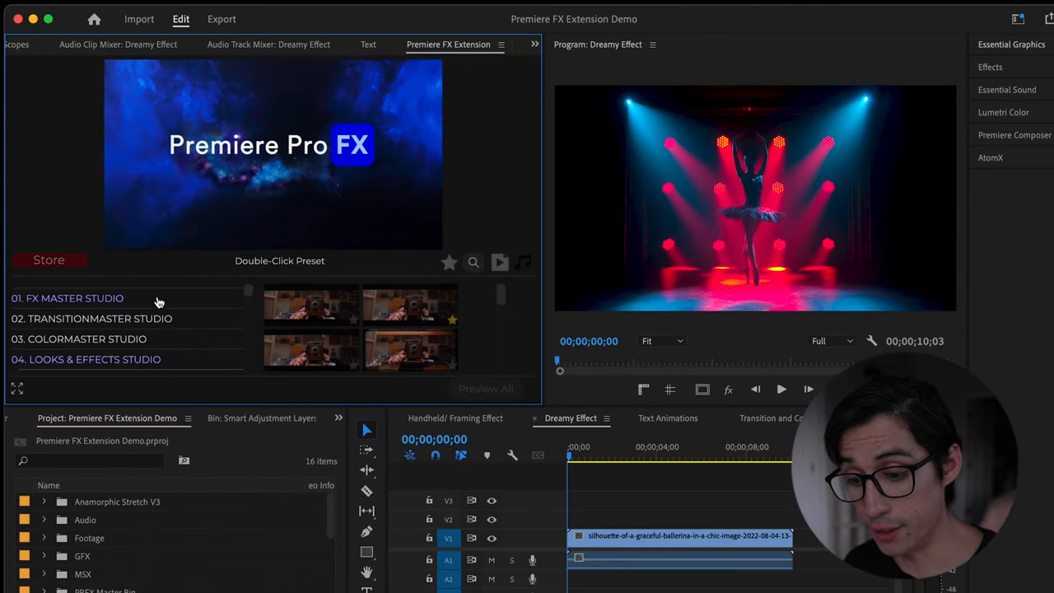
Add a 02. DREAMY FX preset from 01. FX MASTER STUDIO to the ballerina sequence
click(67, 298)
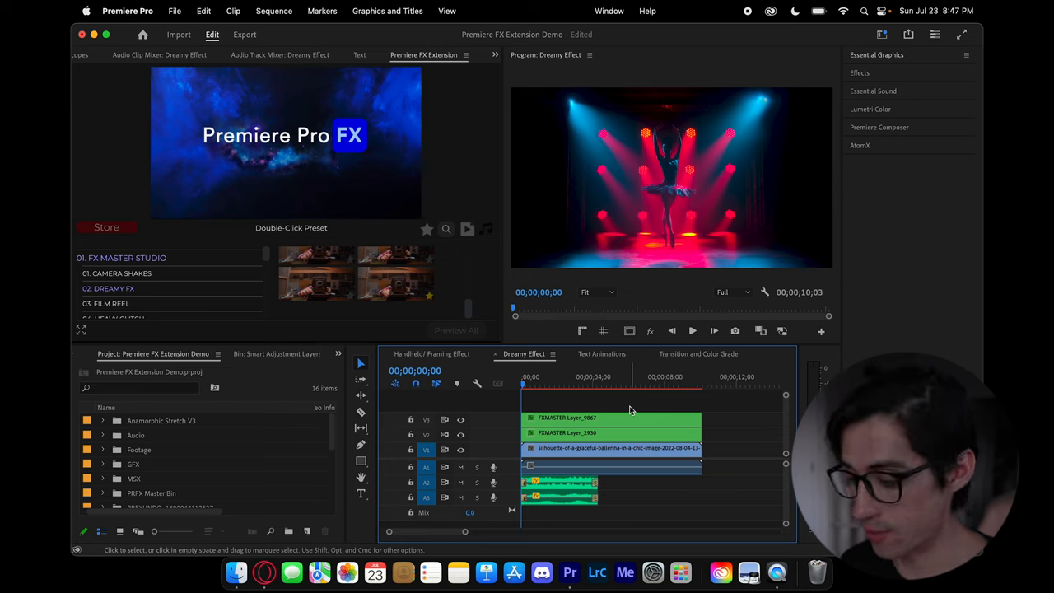
Change the Program monitor playback resolution from Full to 1/4
click(732, 291)
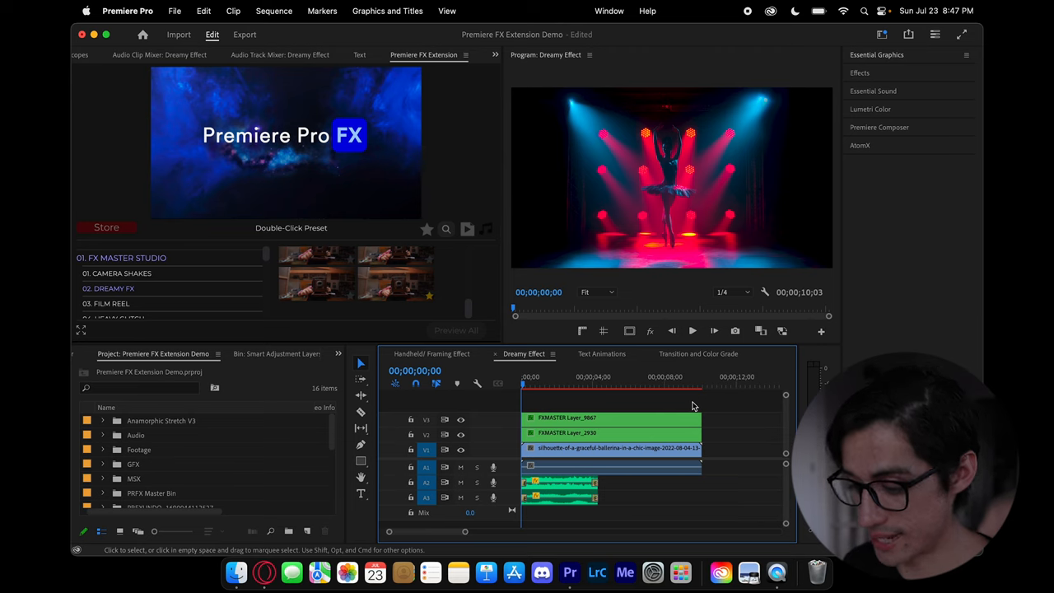
mouse_move(723, 411)
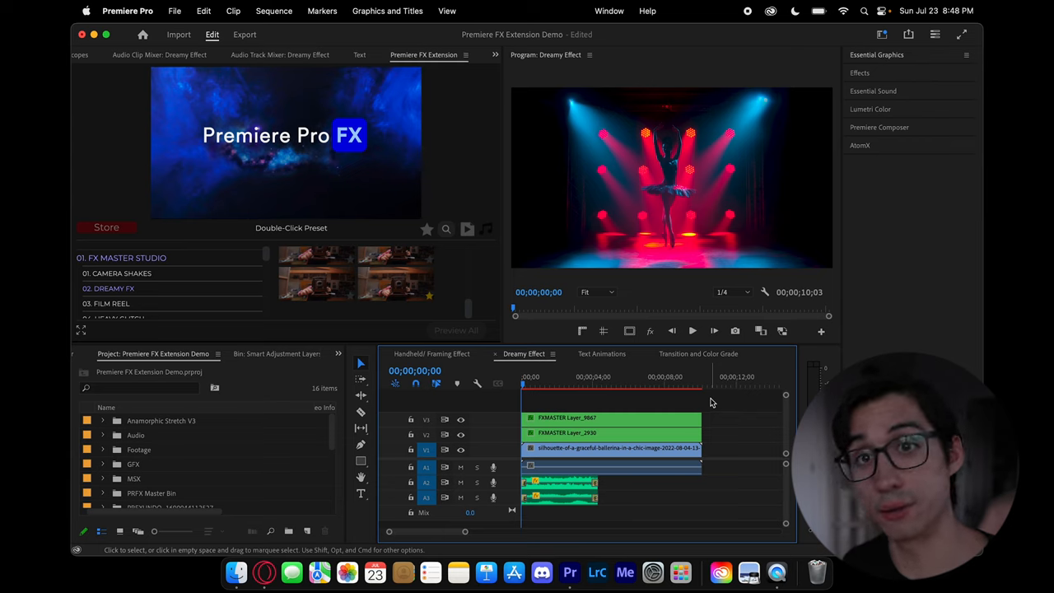
mouse_move(687, 405)
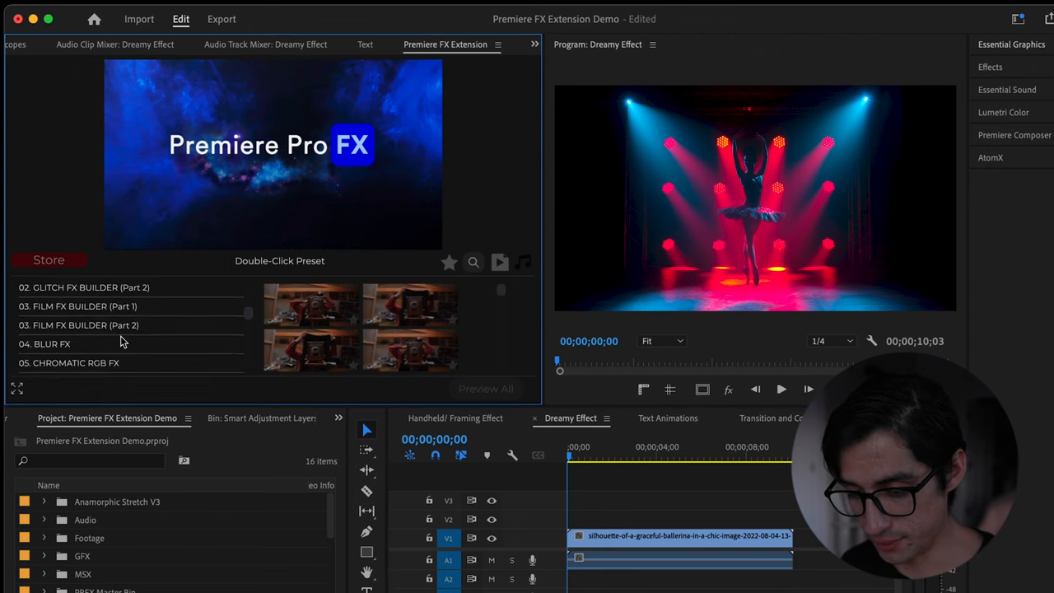
Scroll the extension's preset list down toward the FX builder entries
scroll(down, 3)
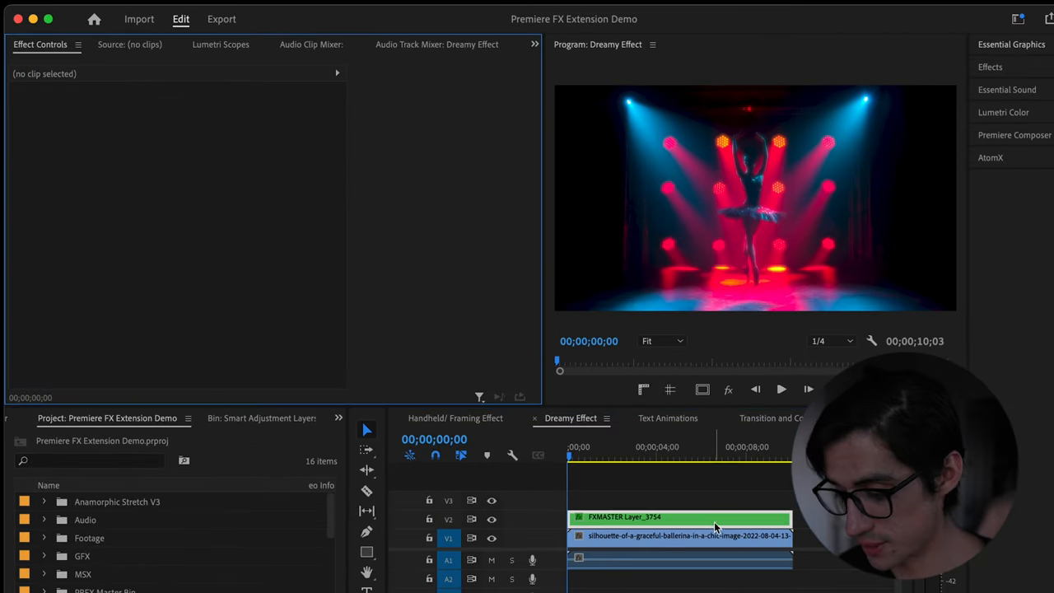
Select the FXMASTER layer on V2 to inspect its Dreamy preset settings
click(680, 517)
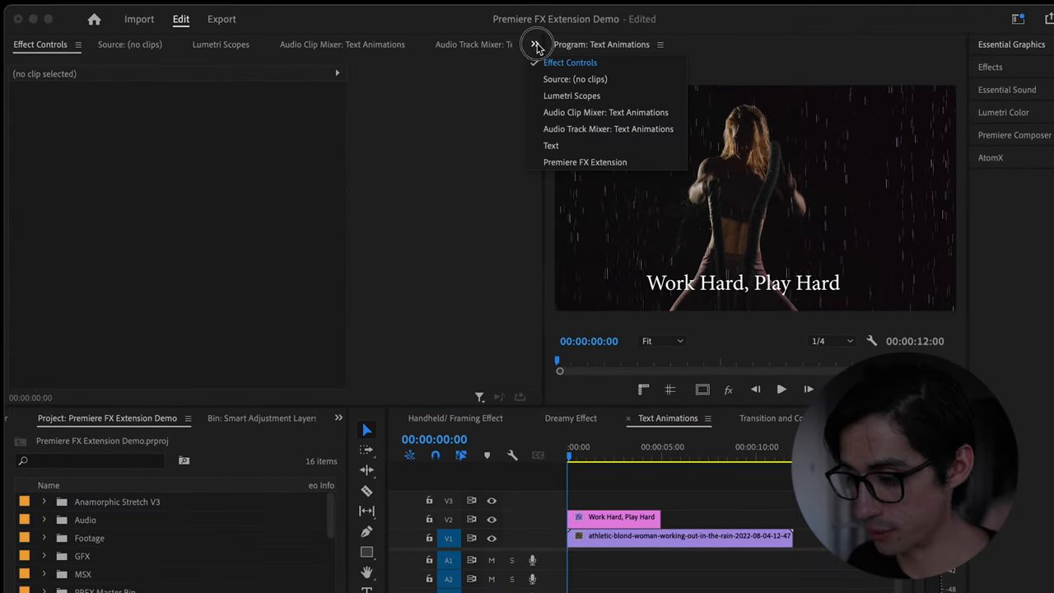
Reopen the Premiere FX extension presets and scroll to the text animation categories
click(585, 162)
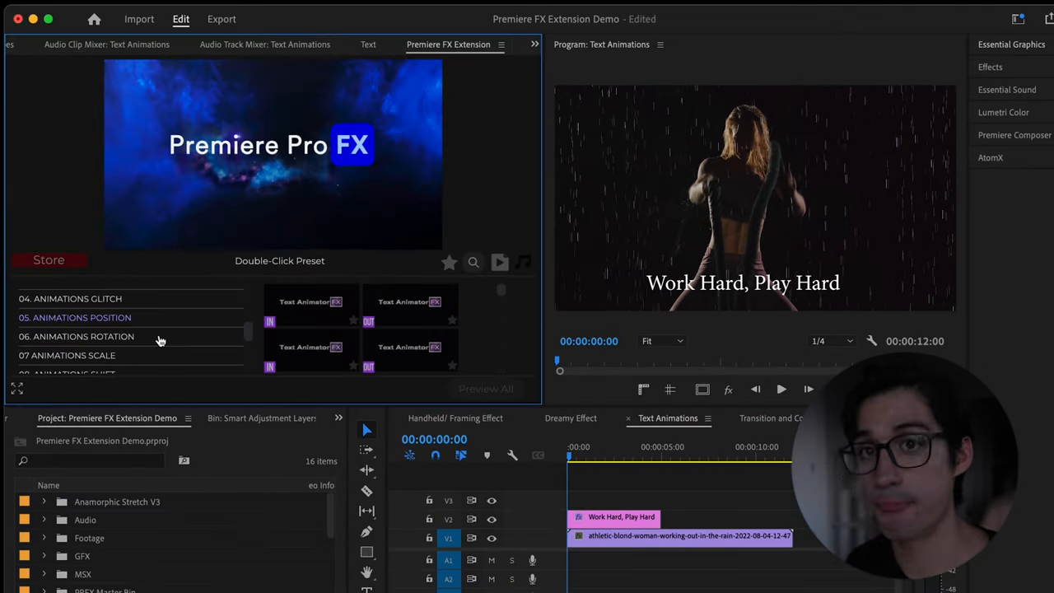
scroll(down, 3)
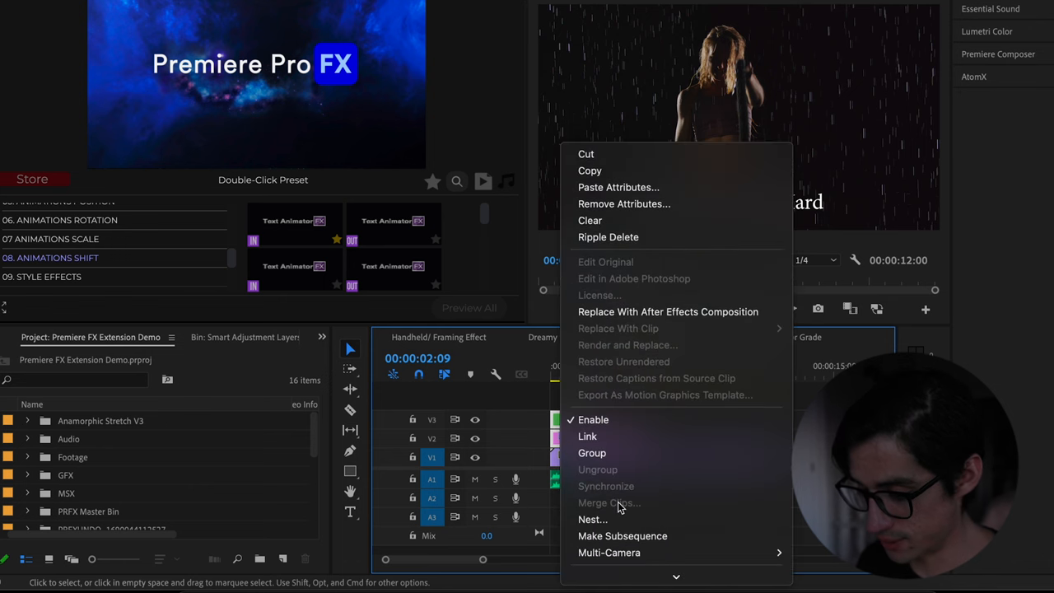
Nest the title and animation clips into a sequence named 'text gfx'
click(592, 519)
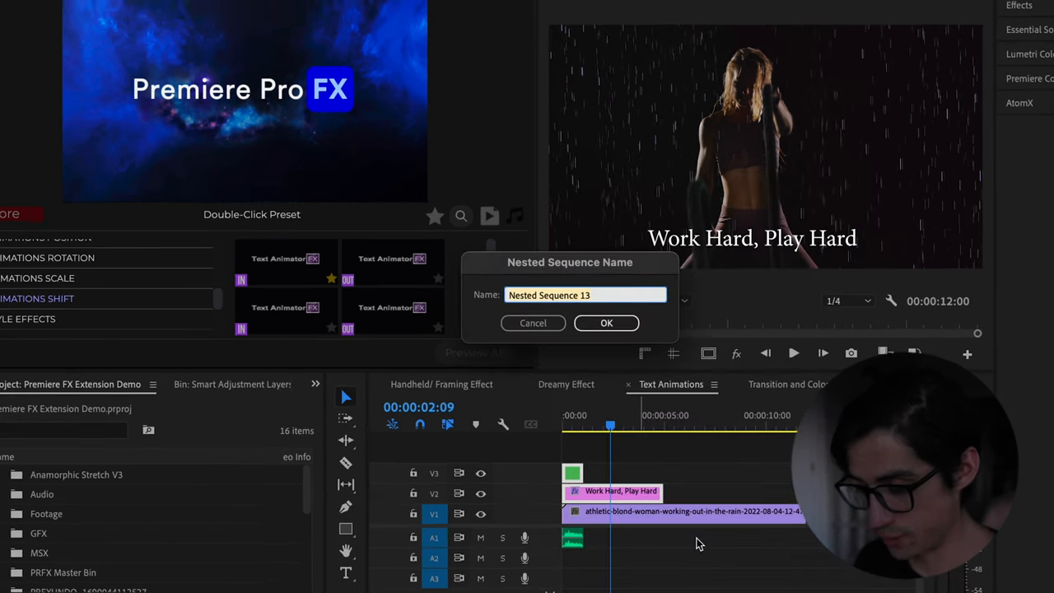
text(text gfx)
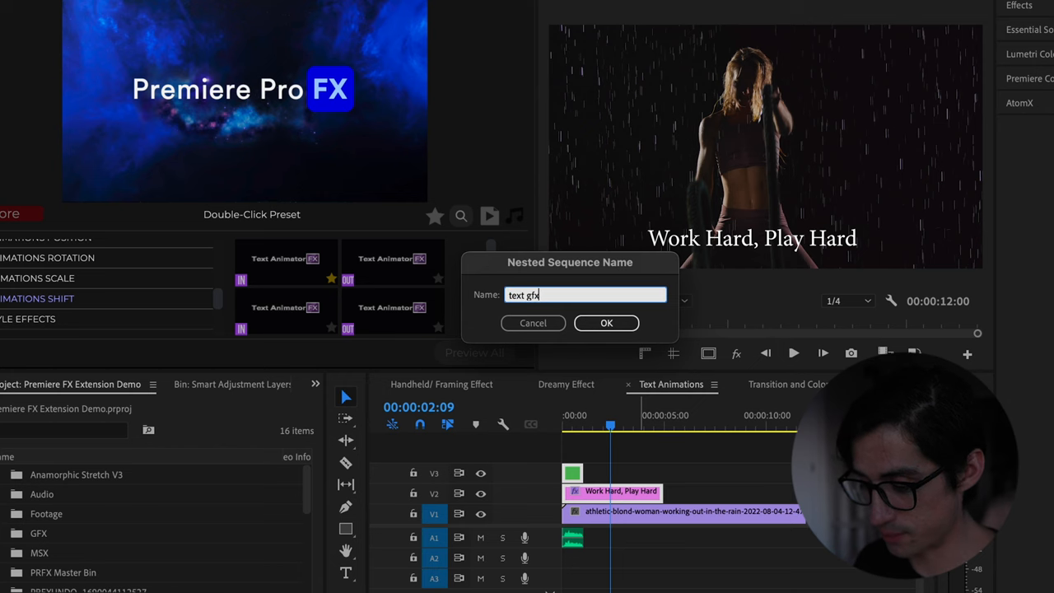
click(606, 323)
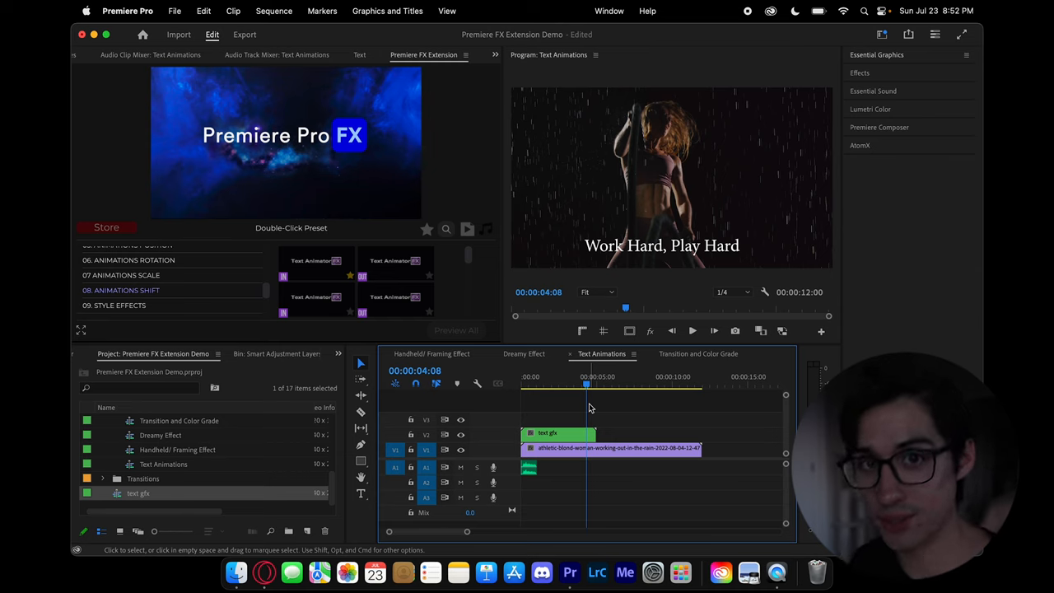
Switch to the Transition and Color Grade sequence and scroll the preset list
click(699, 353)
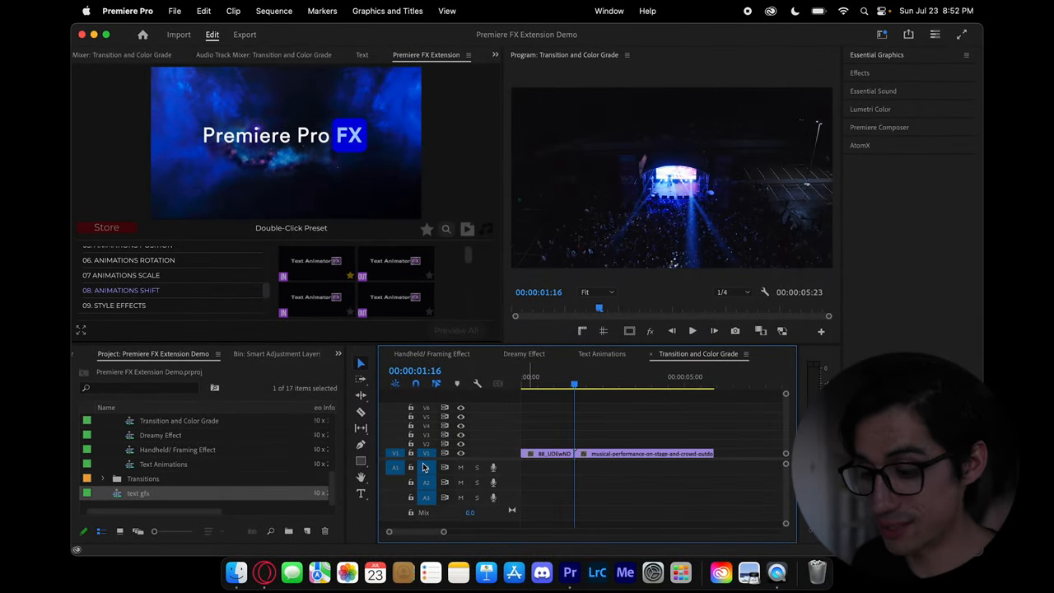
mouse_move(734, 331)
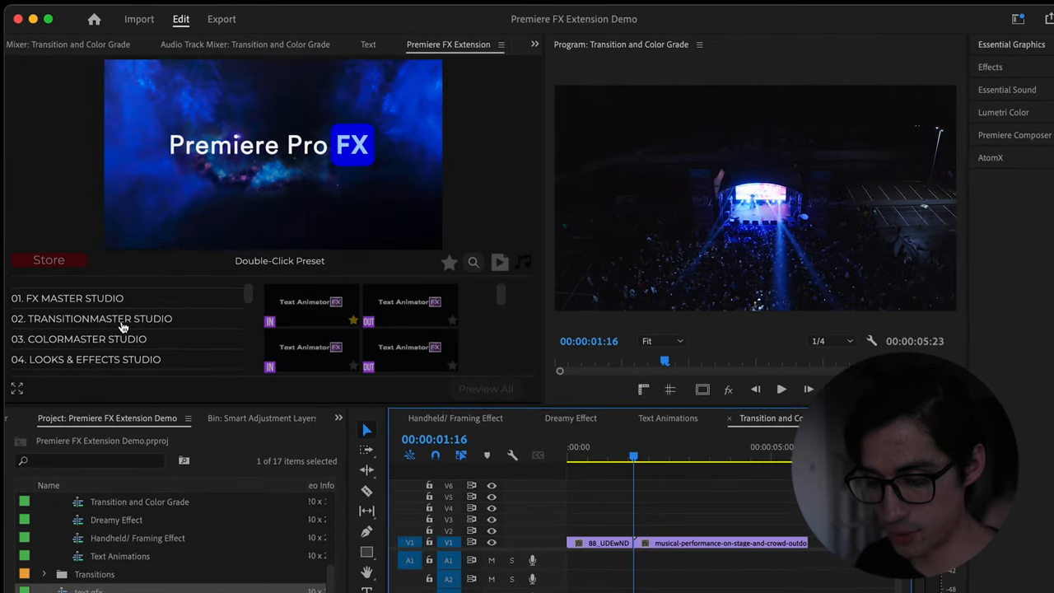
scroll(down, 3)
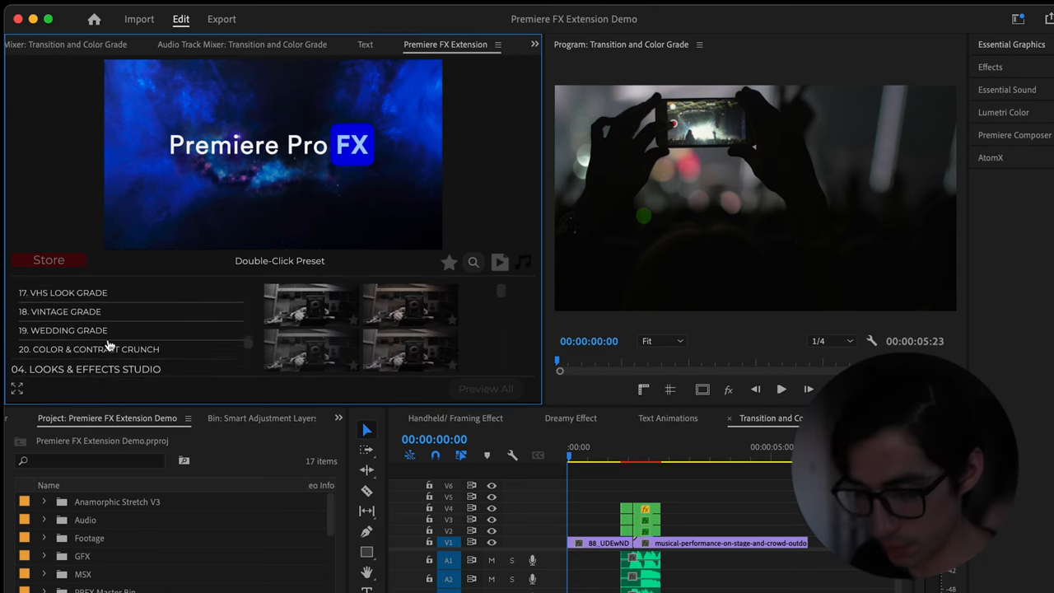
Scroll the presets and undo the test grade layer
scroll(up, 3)
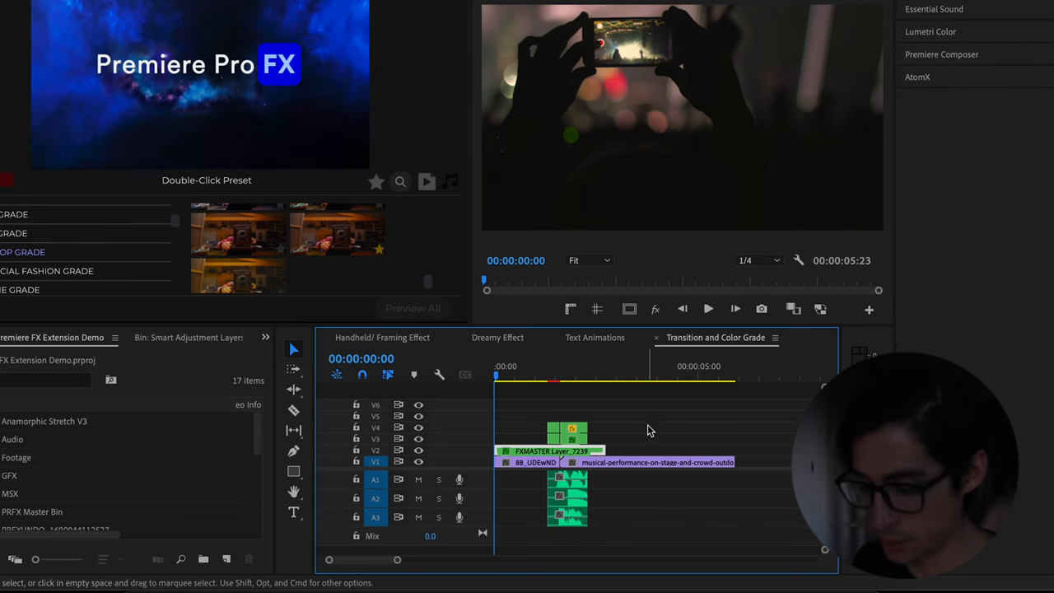
key(cmd+z)
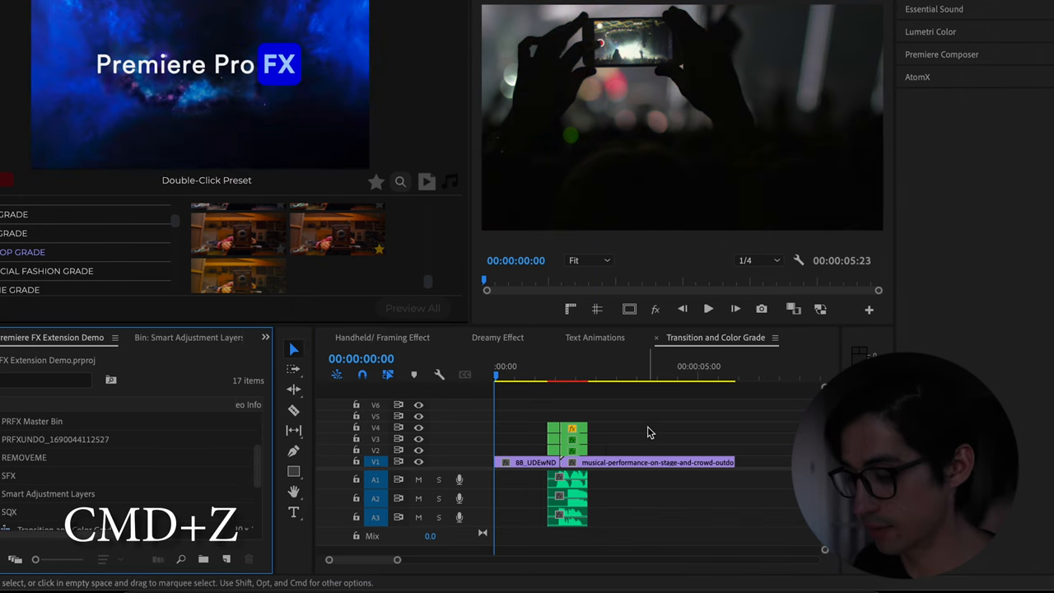
Add a COLOR POP GRADE layer and position it over the concert clips
click(627, 377)
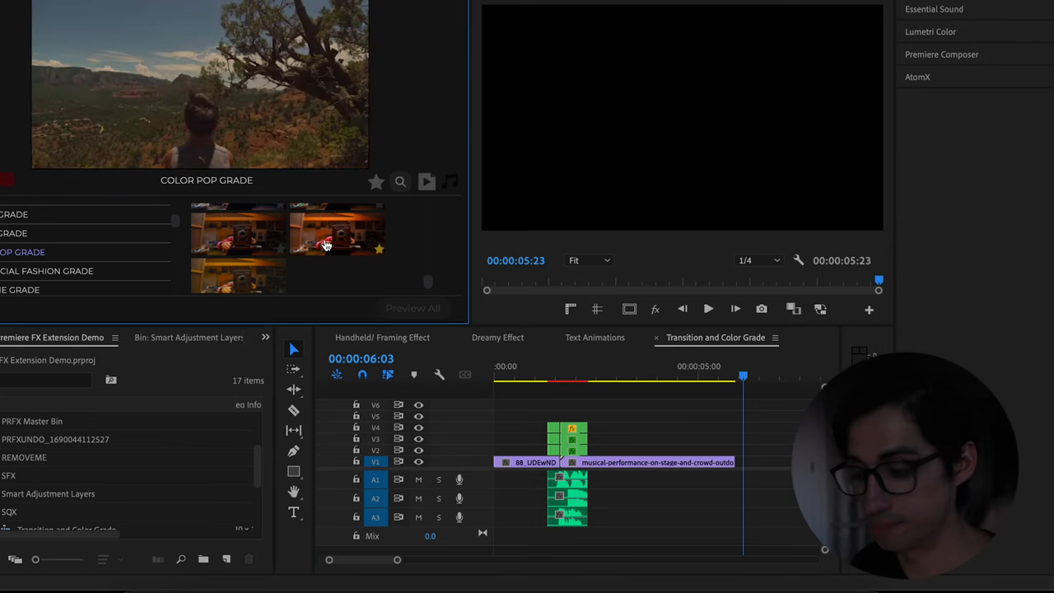
double_click(326, 246)
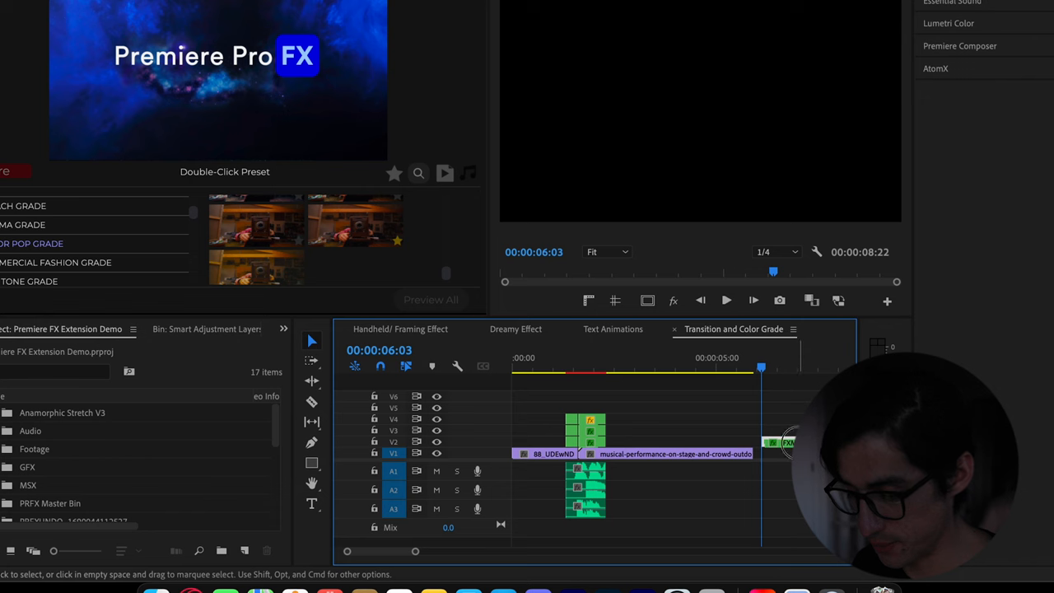
drag(791, 444, 745, 410)
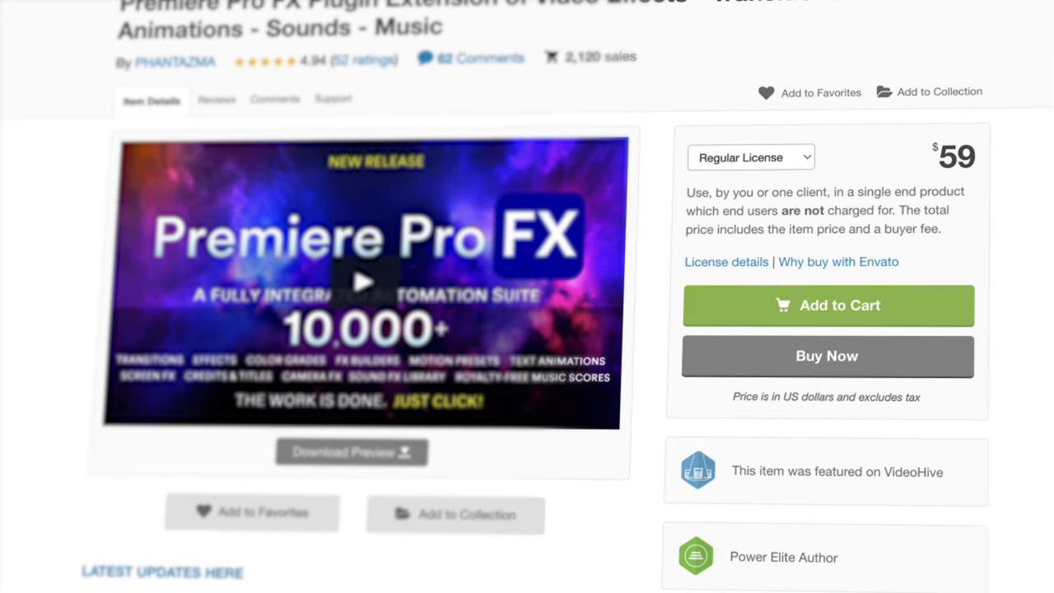
Browse the Envato Elements homepage advertising unlimited downloads from $16.50 per month
click(749, 158)
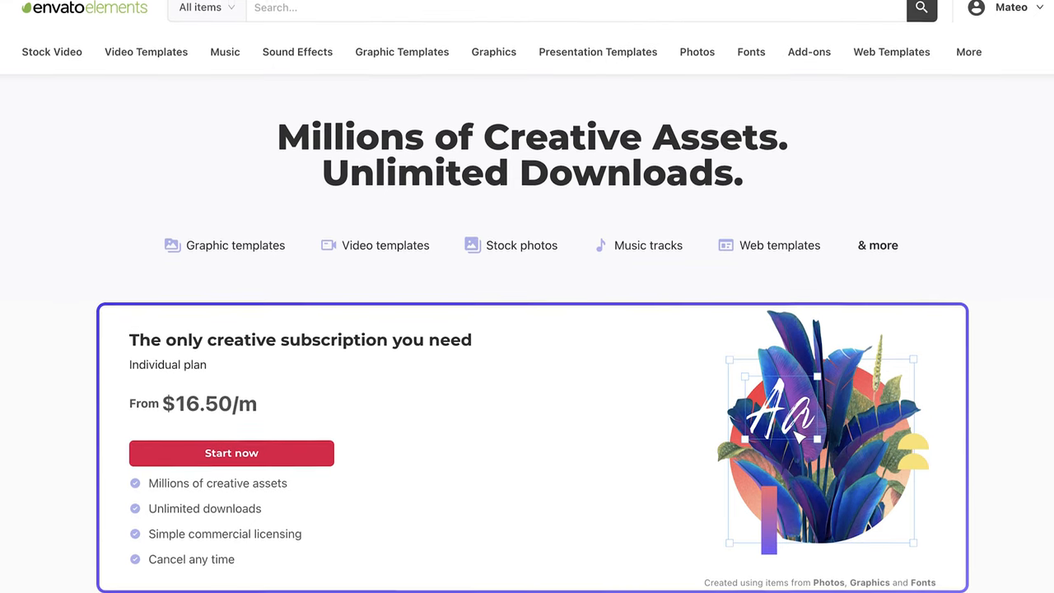
scroll(down, 3)
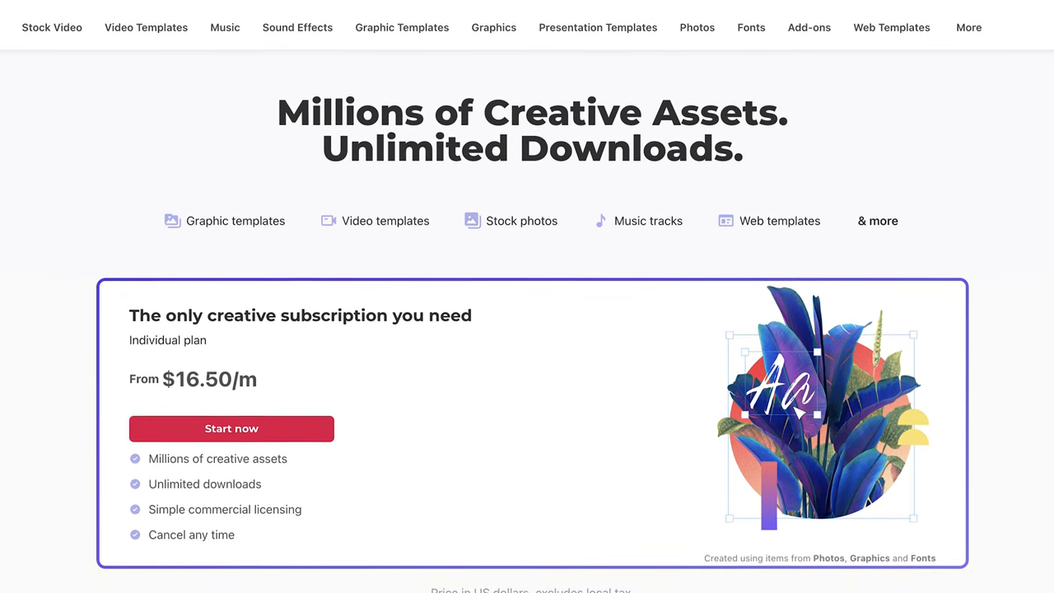
scroll(down, 3)
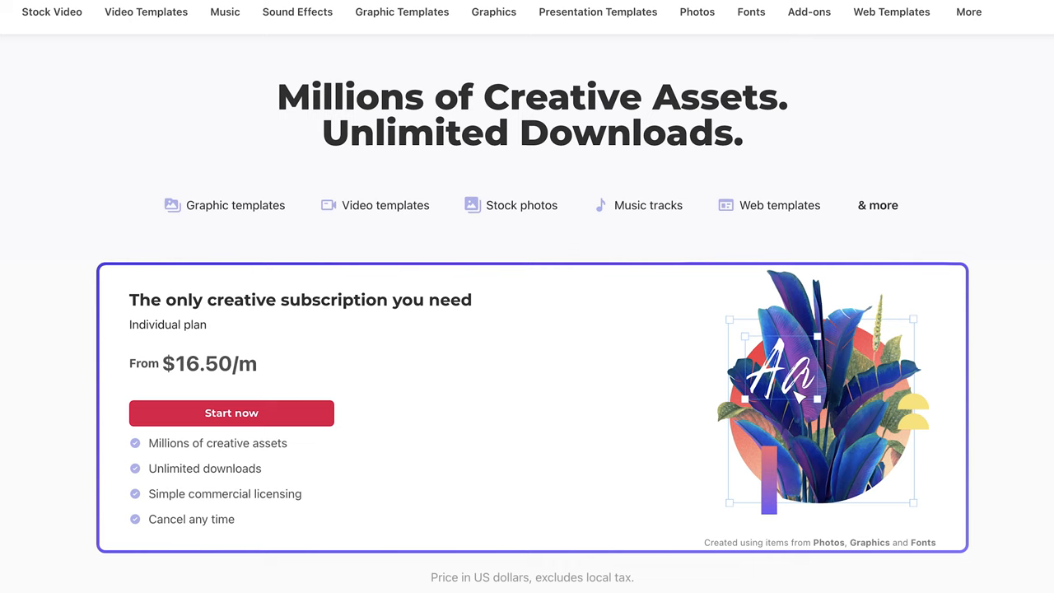